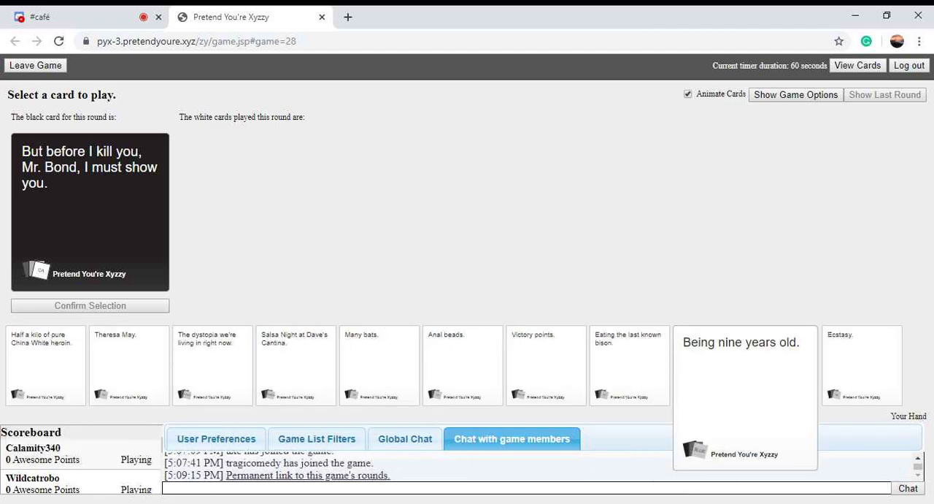
Step: Play a white card from the hand for the Mr. Bond prompt
{"action": "left_click", "coordinate": [462, 366]}
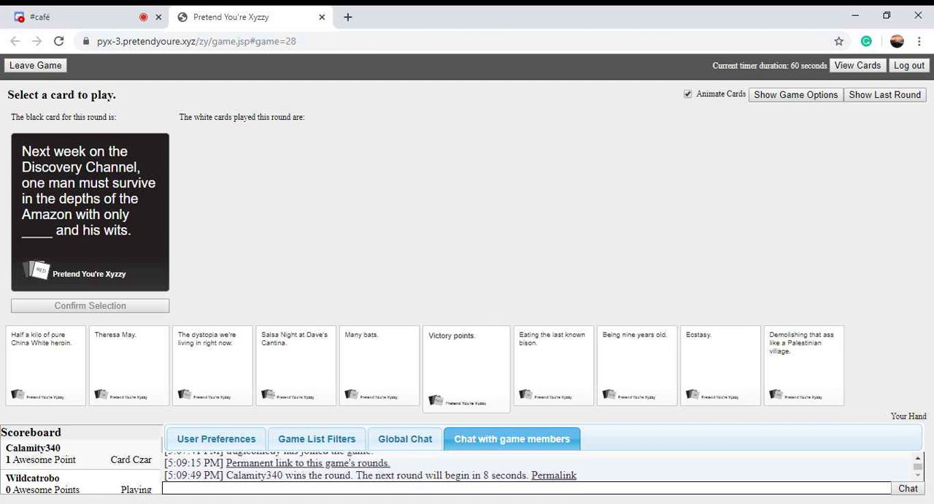
Step: Play 'Half a kilo of pure China White heroin' for the Discovery Channel prompt
{"action": "left_click", "coordinate": [378, 365]}
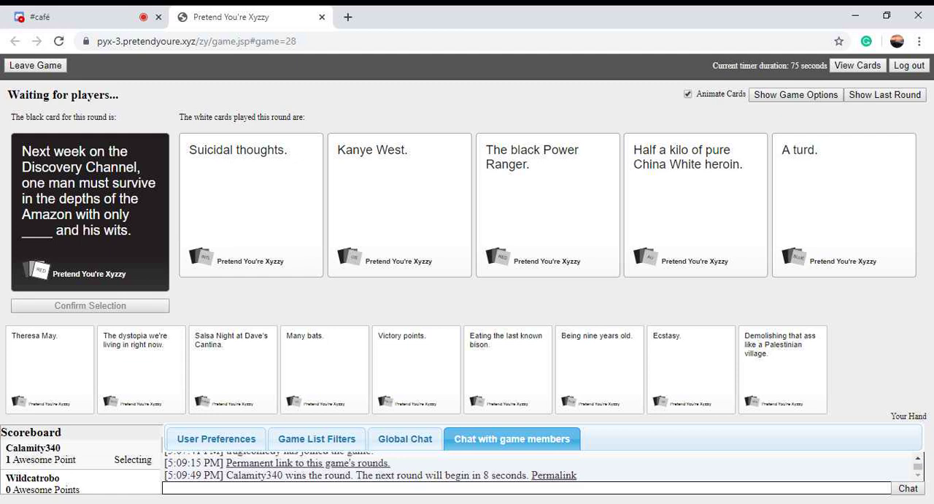
{"action": "left_click", "coordinate": [251, 205]}
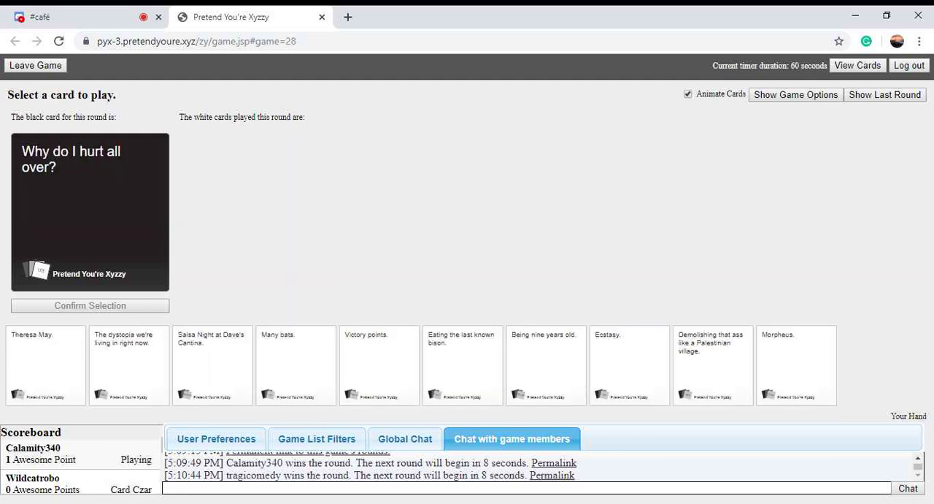
Step: Play 'Demolishing that ass like a Palestinian village' for 'Why do I hurt all over?'
{"action": "left_click", "coordinate": [546, 365]}
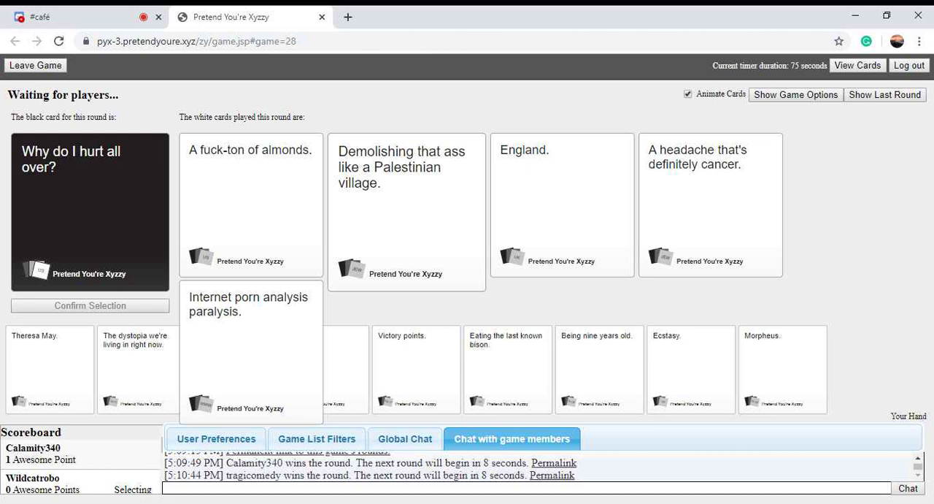
{"action": "left_click", "coordinate": [405, 208]}
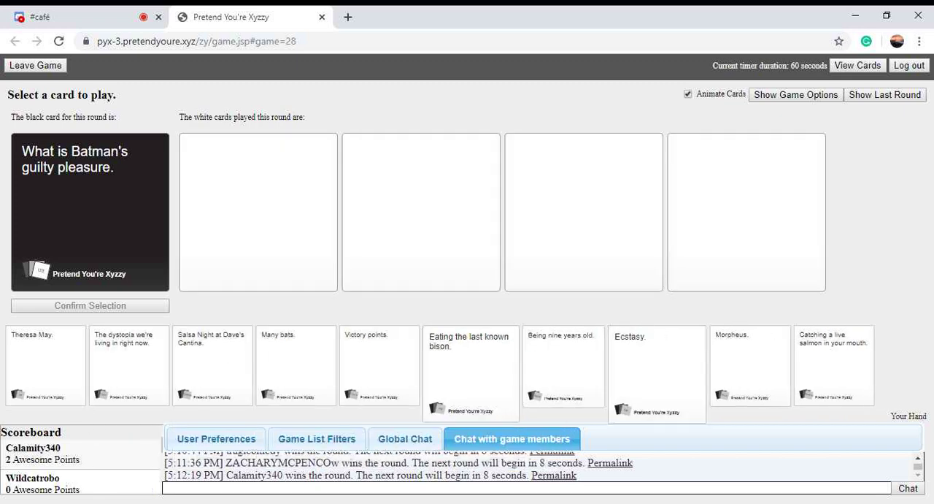
Step: Play 'Catching a live salmon in your mouth.' for Batman's guilty pleasure
{"action": "left_click", "coordinate": [833, 368]}
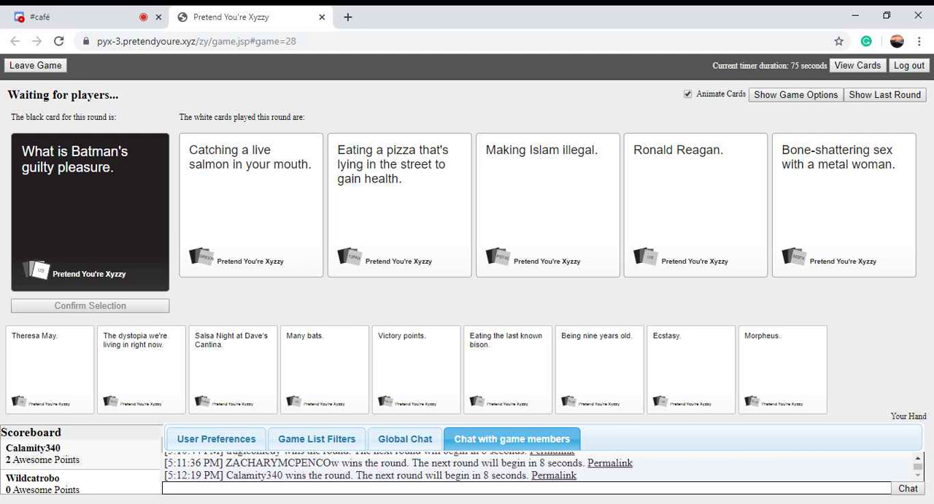
{"action": "left_click", "coordinate": [695, 204]}
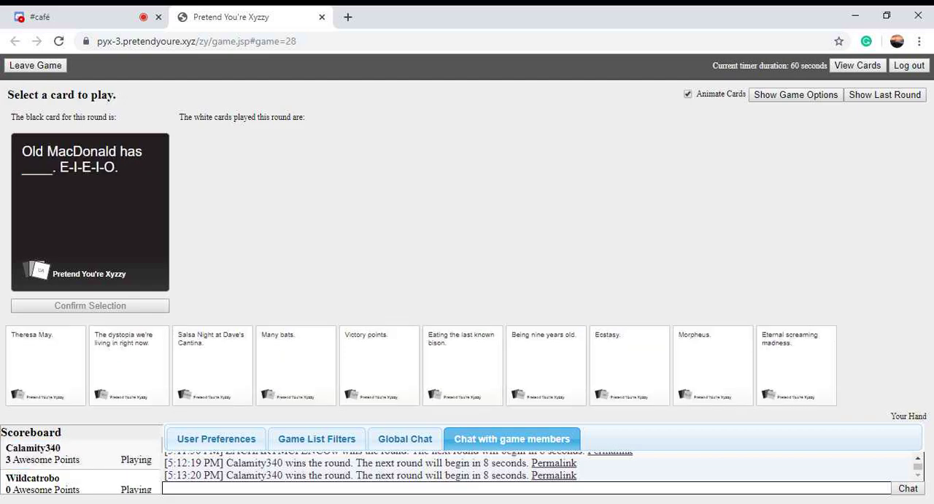
Step: Play 'Eternal screaming madness.' for the Old MacDonald prompt
{"action": "left_click", "coordinate": [798, 365]}
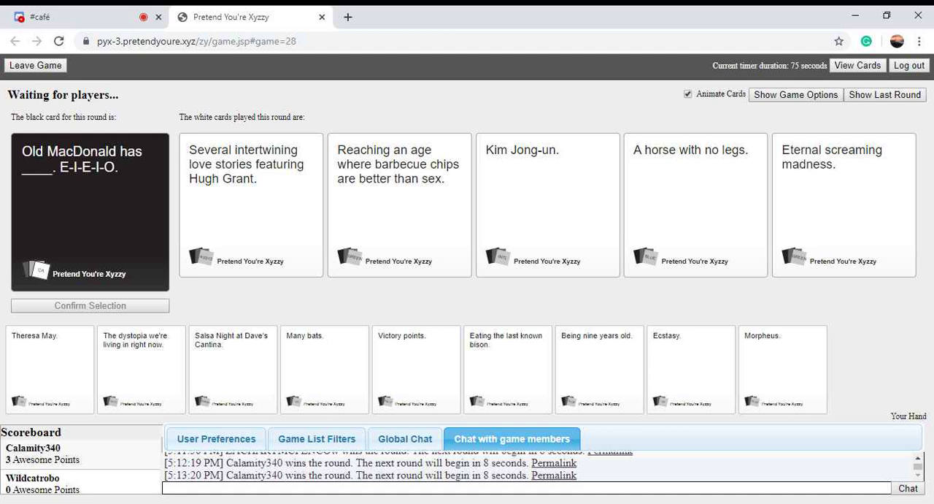
{"action": "left_click", "coordinate": [844, 204]}
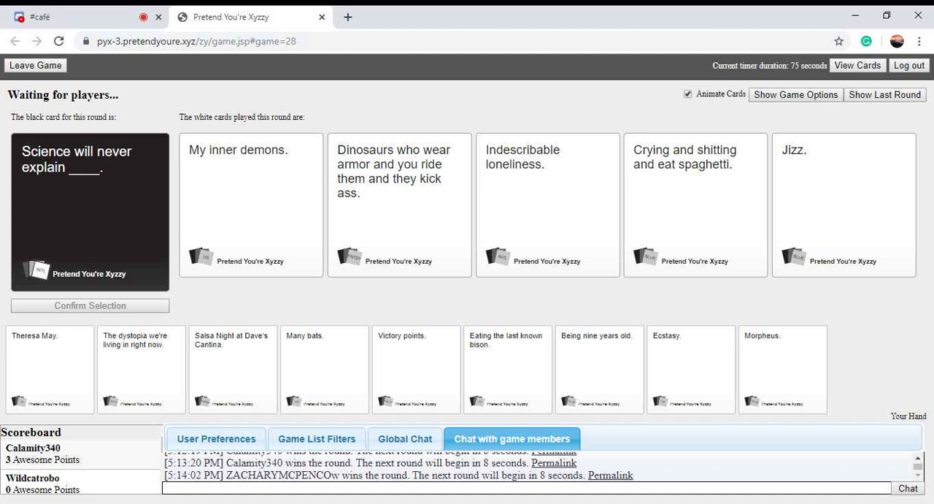
Step: Select a played card while the Science round is judged and won by Connor
{"action": "left_click", "coordinate": [695, 204]}
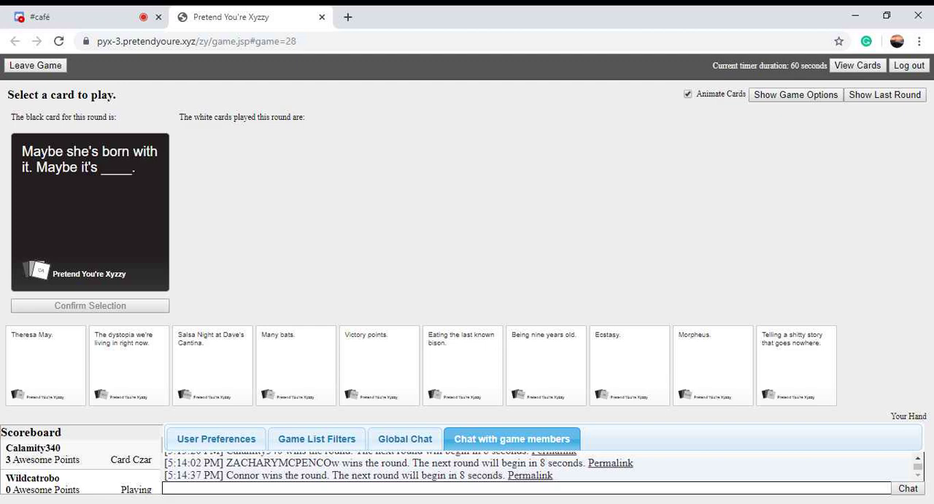
Step: Play 'Morpheus.' for the 'Maybe she's born with it' prompt
{"action": "left_click", "coordinate": [296, 364]}
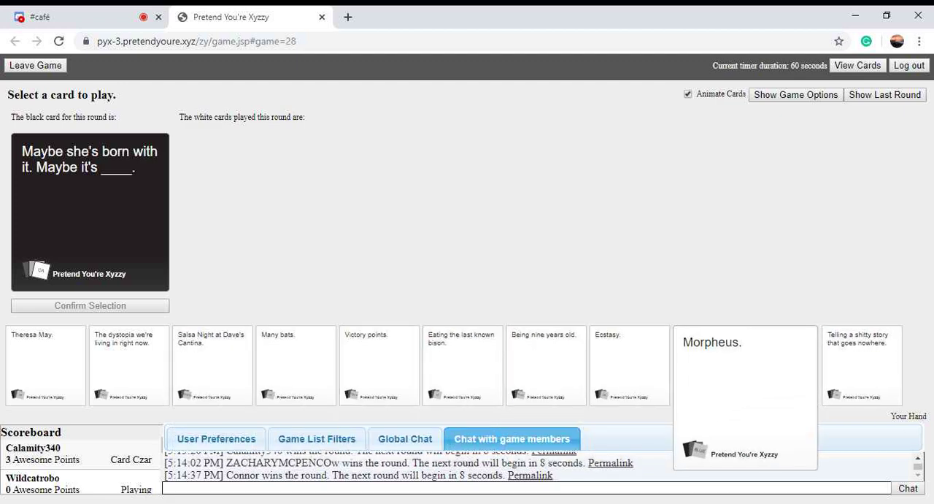
{"action": "left_click", "coordinate": [712, 365]}
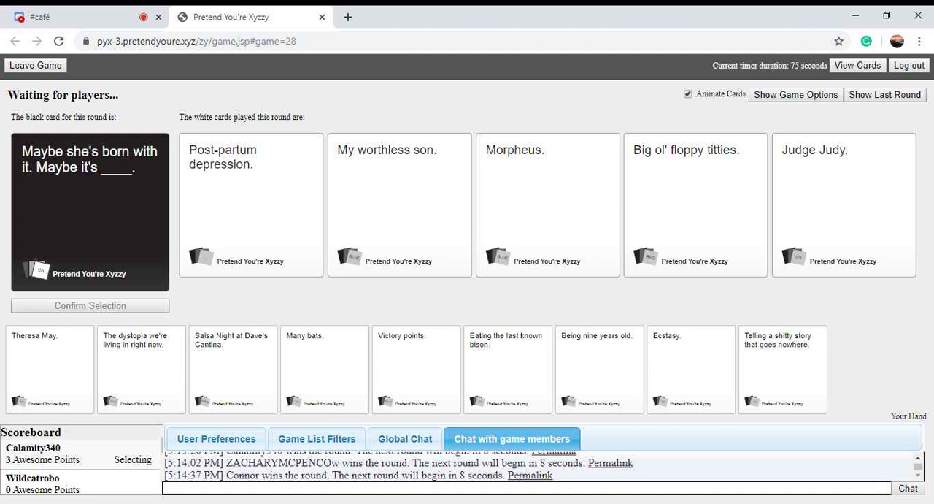
{"action": "left_click", "coordinate": [401, 204]}
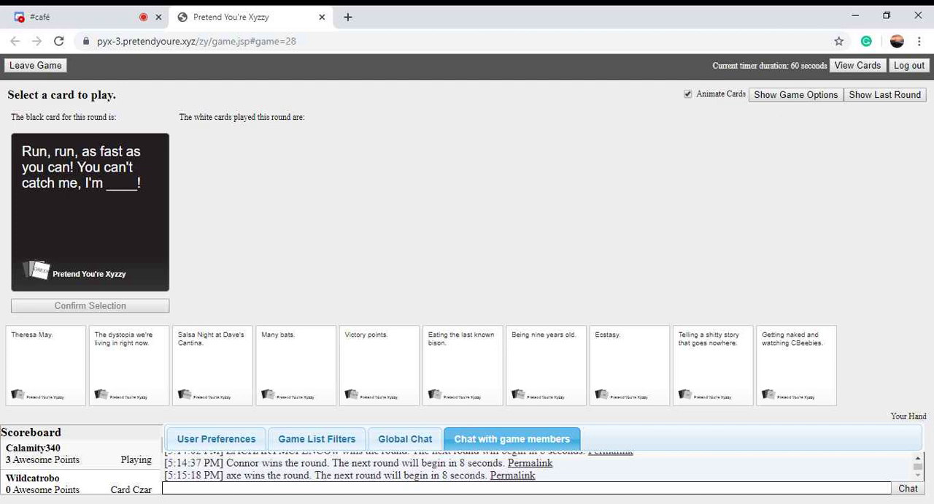
Step: Play 'Getting naked and watching CBeebies.' for the 'Run, run' prompt and confirm the selection
{"action": "left_click", "coordinate": [298, 365]}
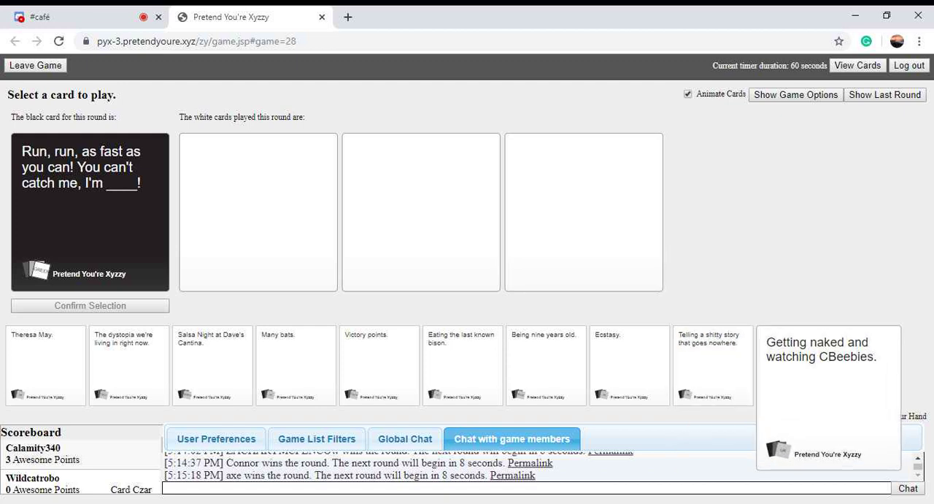
{"action": "left_click", "coordinate": [825, 365]}
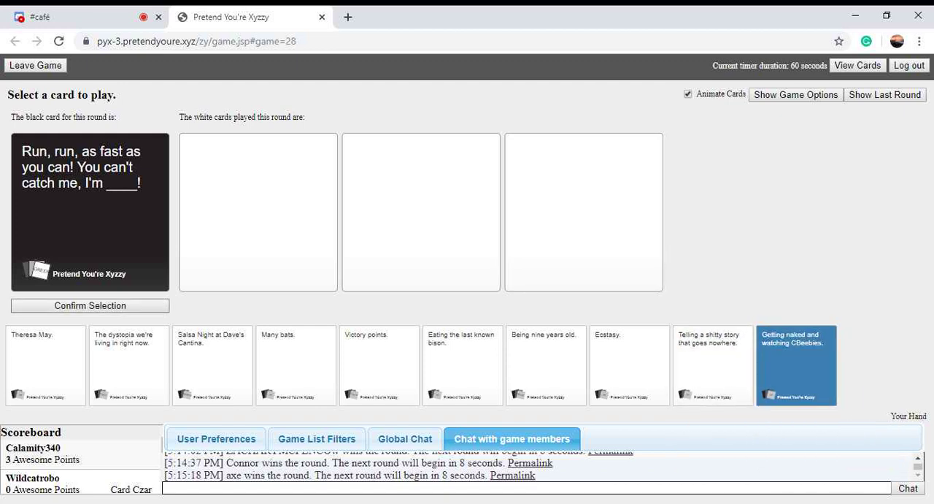
{"action": "left_click", "coordinate": [797, 365]}
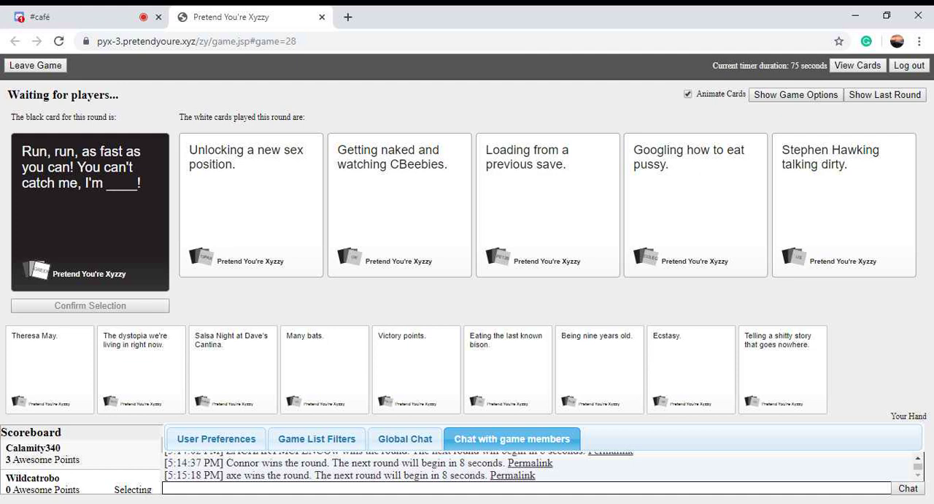
Step: Select a played card while waiting to become Card Czar for the 'Step 3: Profit.' round
{"action": "left_click", "coordinate": [695, 204]}
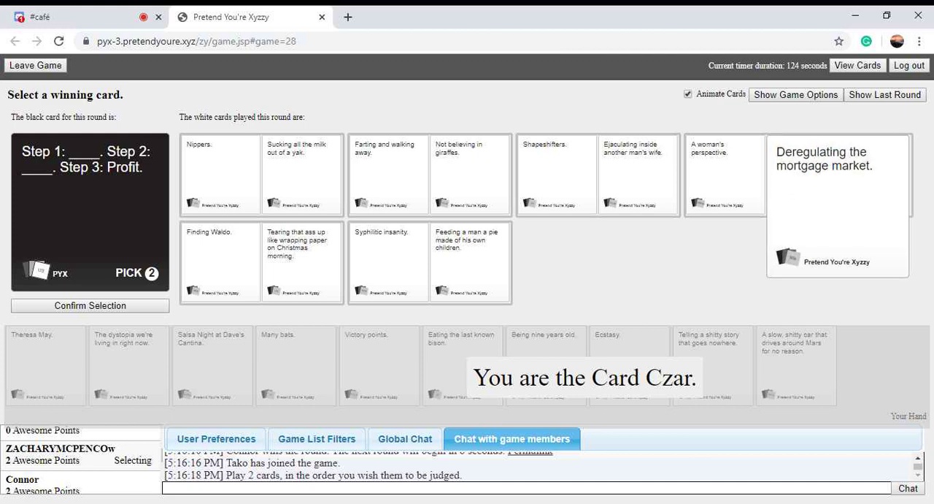
Step: As Card Czar, pick the 'Shapeshifters.' pair as winner of the Profit round and confirm
{"action": "left_click", "coordinate": [557, 174]}
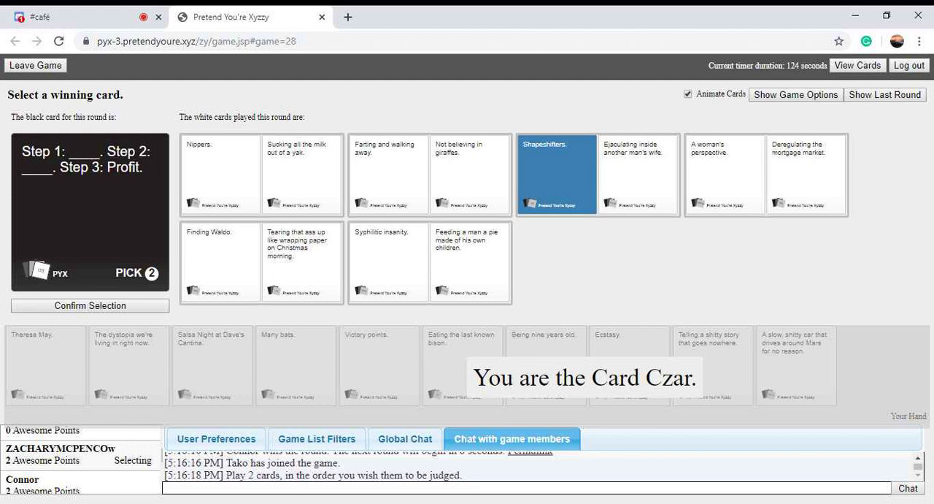
{"action": "left_click", "coordinate": [221, 261]}
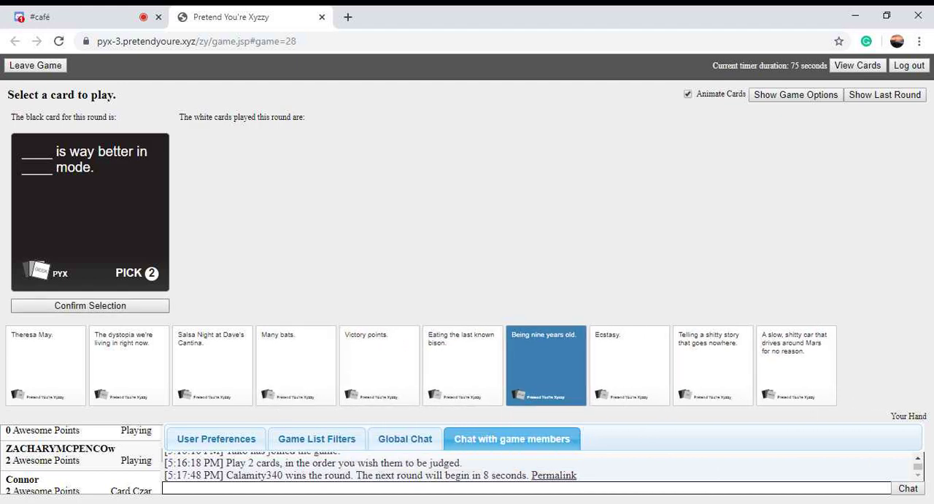
Step: Play 'Being nine years old.' and a second card for the 'way better in ___ mode' prompt
{"action": "left_click", "coordinate": [546, 365]}
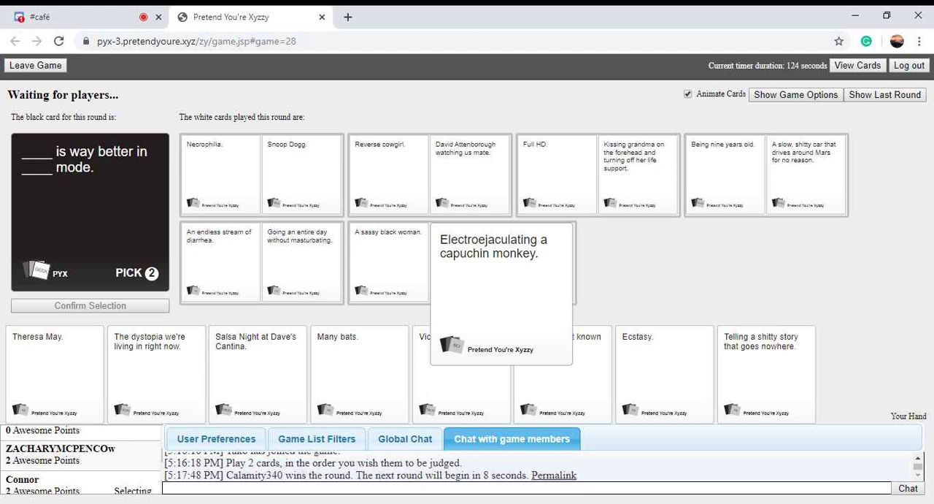
{"action": "left_click", "coordinate": [219, 173]}
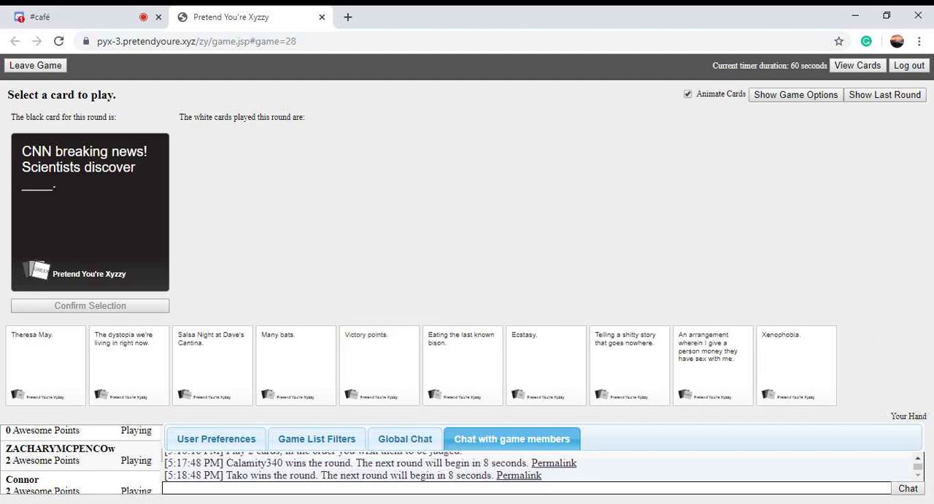
Step: Play 'Eating the last known bison.' for the CNN breaking news prompt
{"action": "left_click", "coordinate": [546, 365]}
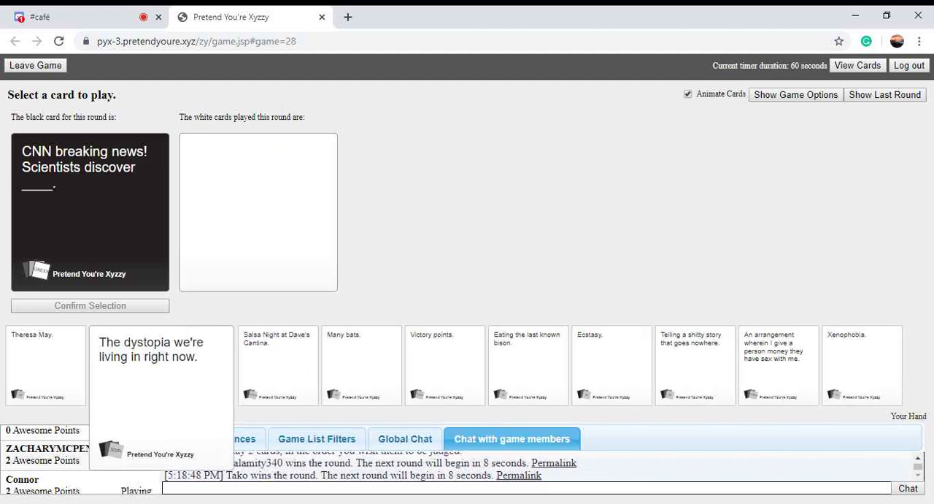
{"action": "left_click", "coordinate": [529, 365]}
{"action": "type", "text": "F"}
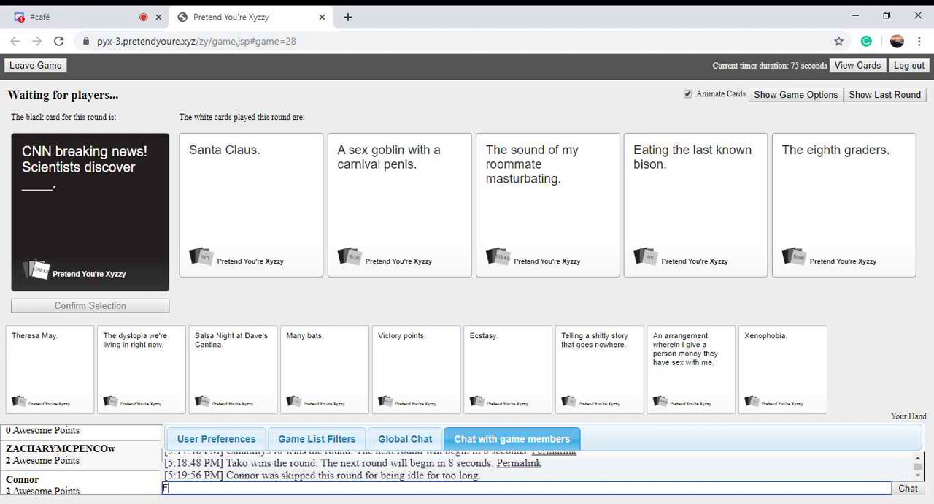
Step: Send a message in the game chat, then rejoin play for the 'Joey ___ McGee' prompt
{"action": "type", "text": "uck Gay"}
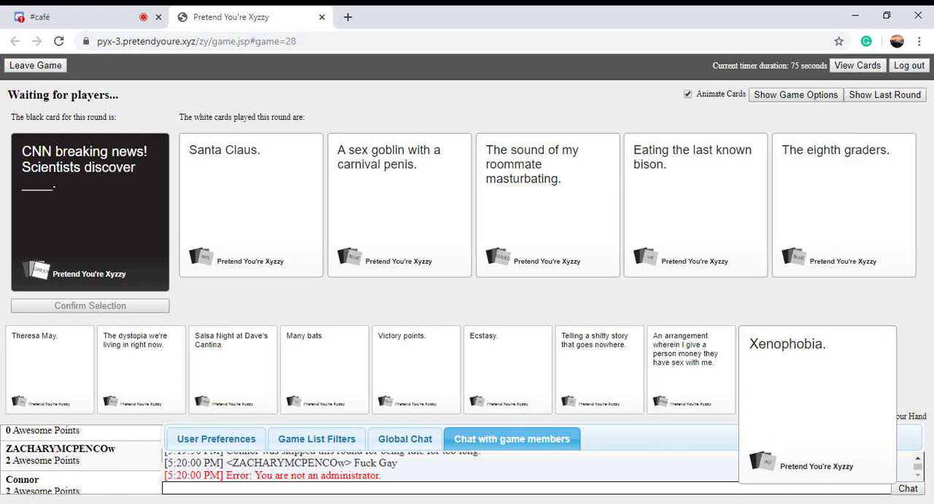
{"action": "left_click", "coordinate": [400, 204]}
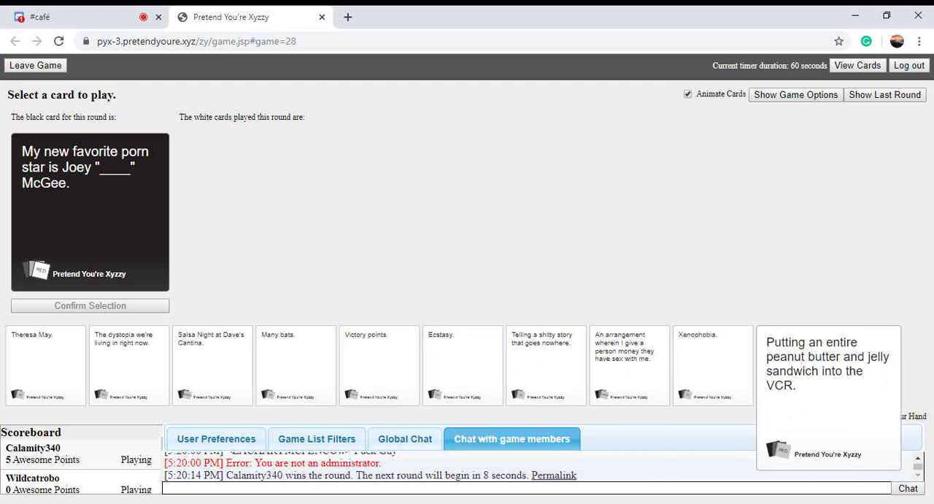
Step: Play the story-that-goes-nowhere card with Confirm Selection, then play Ecstasy. for 'Dear Sir or Madam'
{"action": "left_click", "coordinate": [546, 357]}
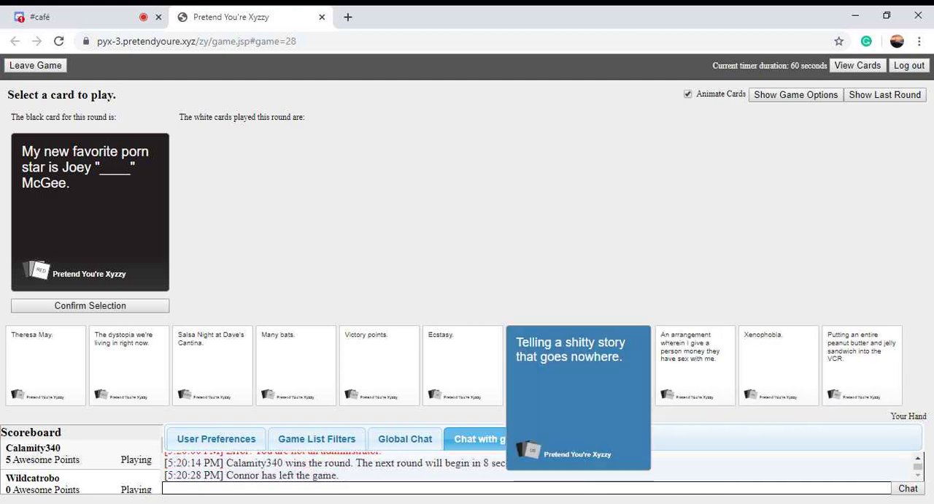
{"action": "left_click", "coordinate": [89, 305]}
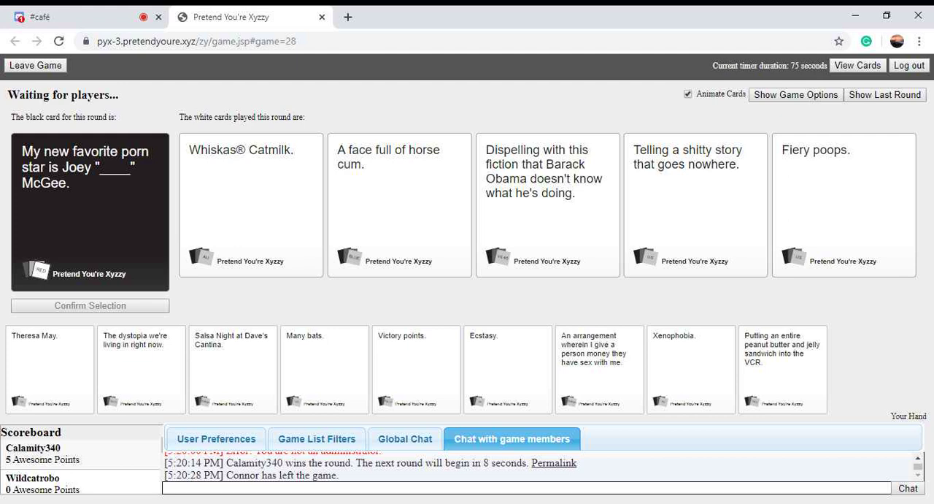
{"action": "left_click", "coordinate": [401, 205]}
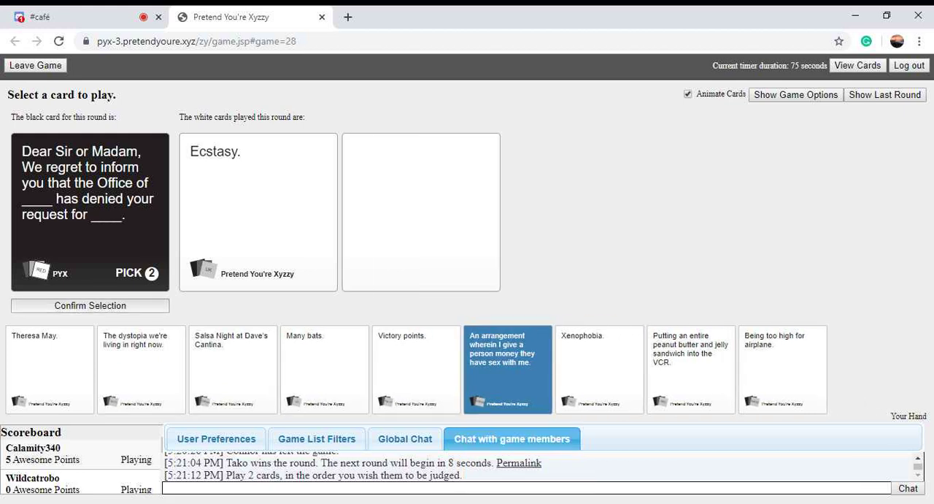
{"action": "left_click", "coordinate": [508, 368]}
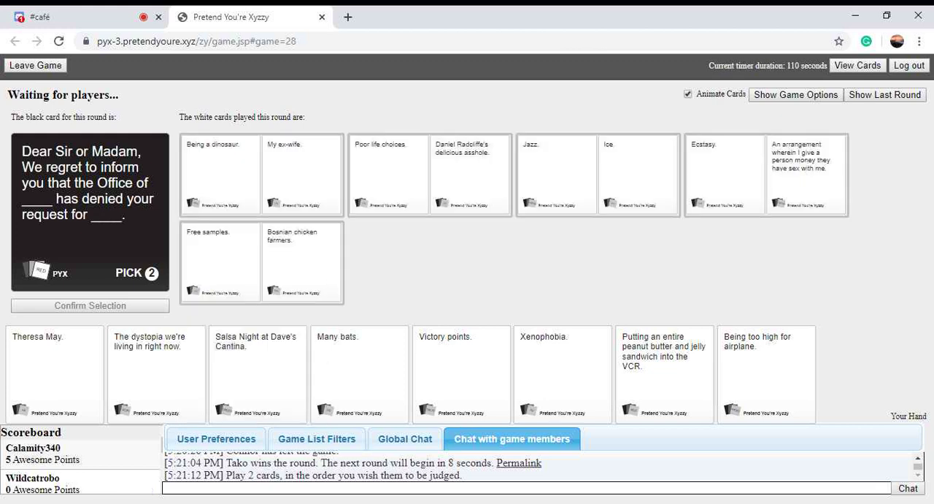
{"action": "left_click", "coordinate": [607, 174]}
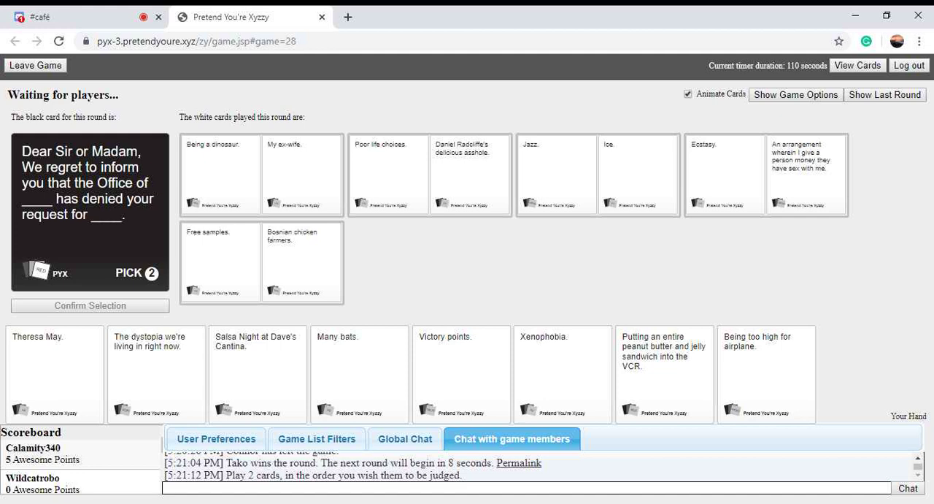
{"action": "left_click", "coordinate": [221, 174]}
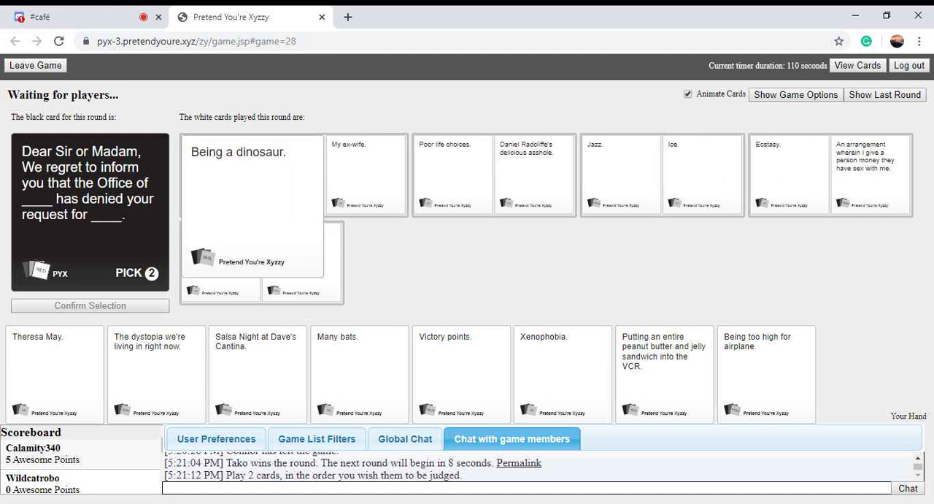
{"action": "left_click", "coordinate": [365, 174]}
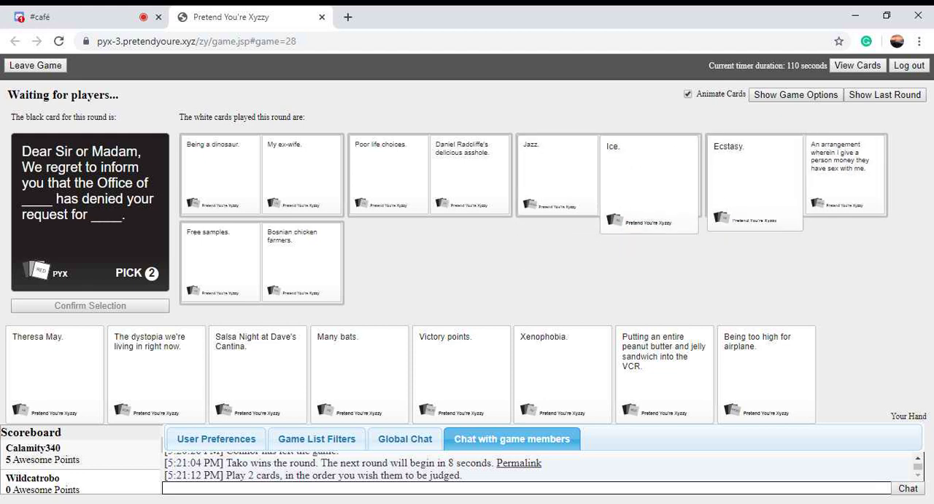
{"action": "left_click", "coordinate": [754, 176]}
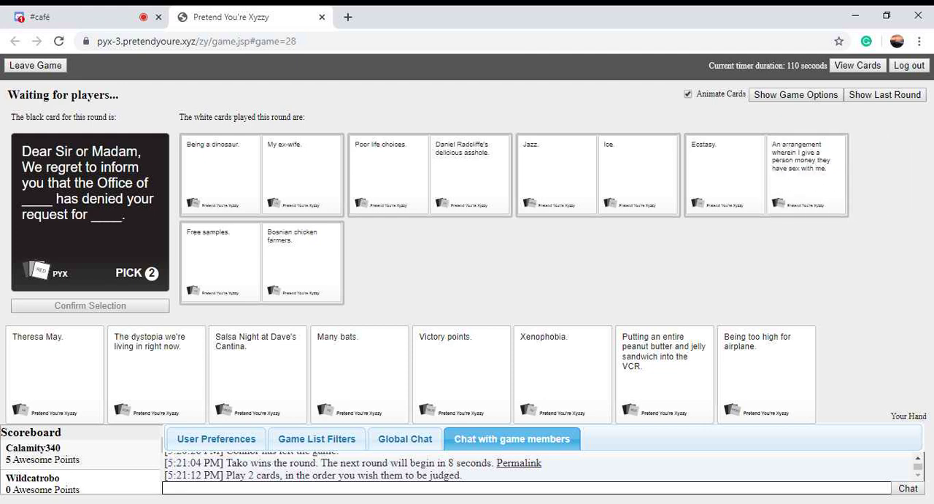
{"action": "left_click", "coordinate": [157, 365]}
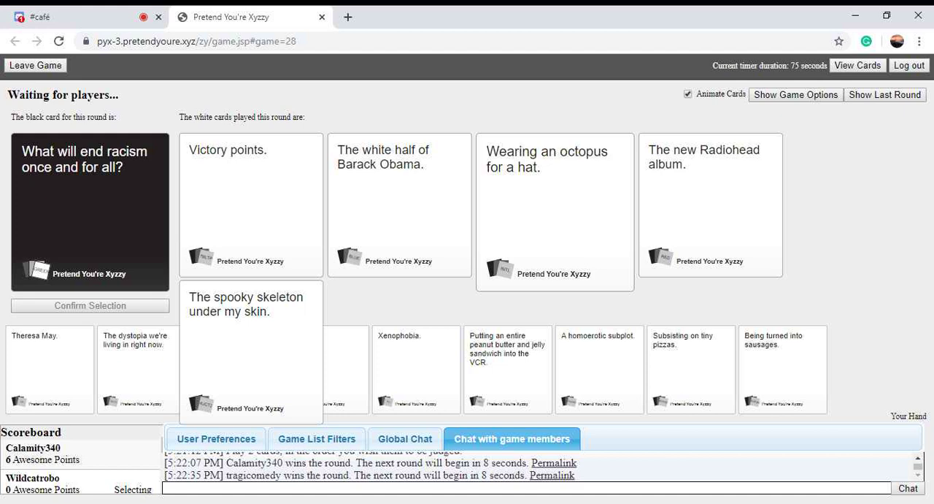
Step: View the hand as the racism round ends and the Detroit tourism prompt arrives
{"action": "left_click", "coordinate": [251, 350]}
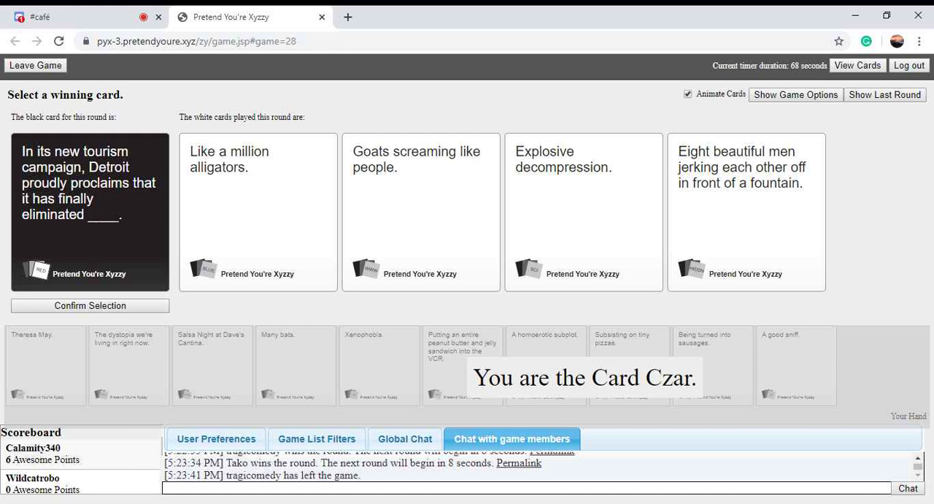
Step: As Card Czar, pick Wildcatrobo's card as the Detroit tourism round winner
{"action": "left_click", "coordinate": [746, 211]}
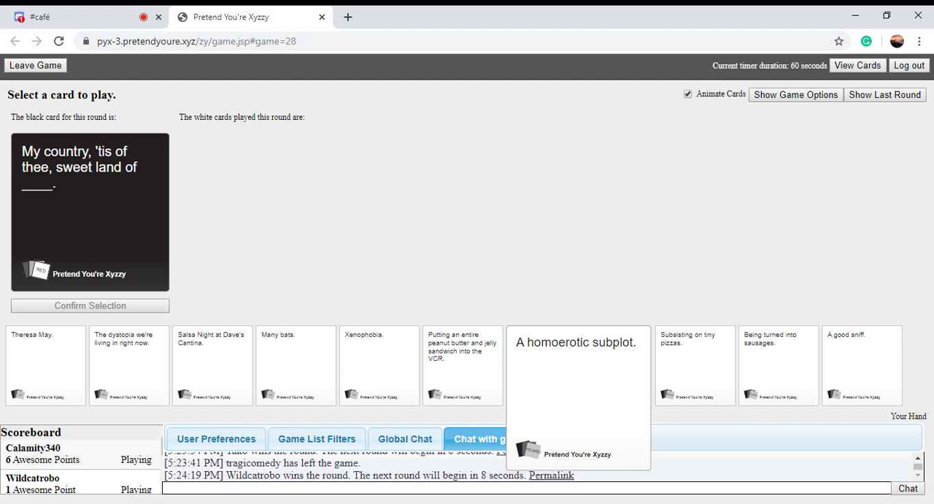
Step: Play 'A homoerotic subplot.' for the 'My country, 'tis of thee' prompt
{"action": "left_click", "coordinate": [578, 370]}
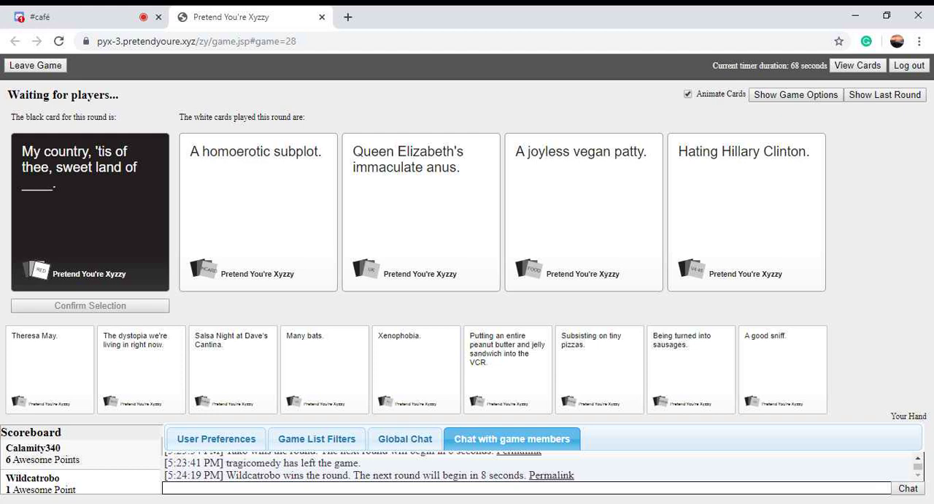
{"action": "left_click", "coordinate": [421, 212]}
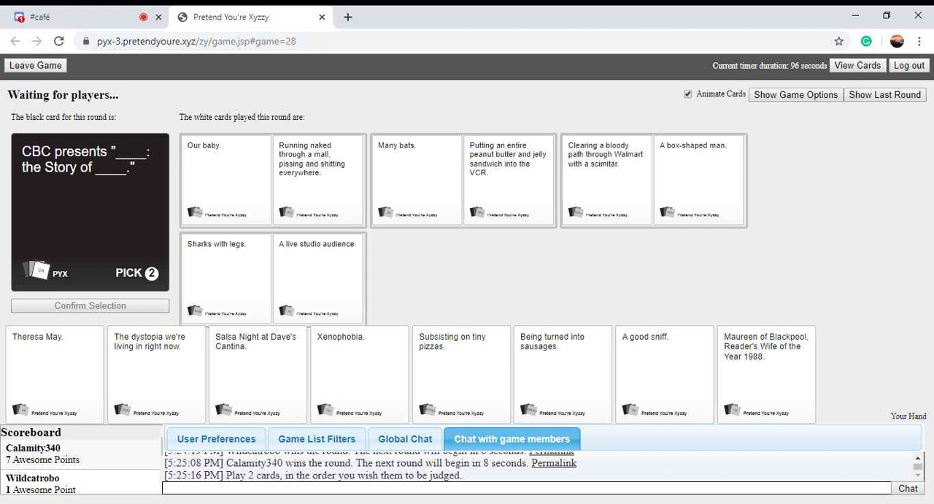
Step: View the hand while the pick-two CBC round is judged and won by Wildcatrobo
{"action": "left_click", "coordinate": [318, 180]}
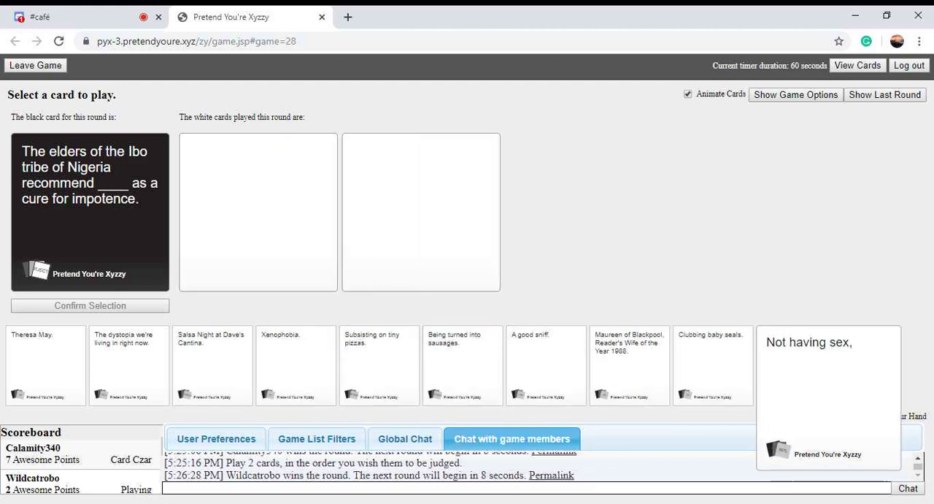
Step: Play 'Not having sex,' for the Ibo tribe impotence-cure prompt
{"action": "left_click", "coordinate": [829, 395]}
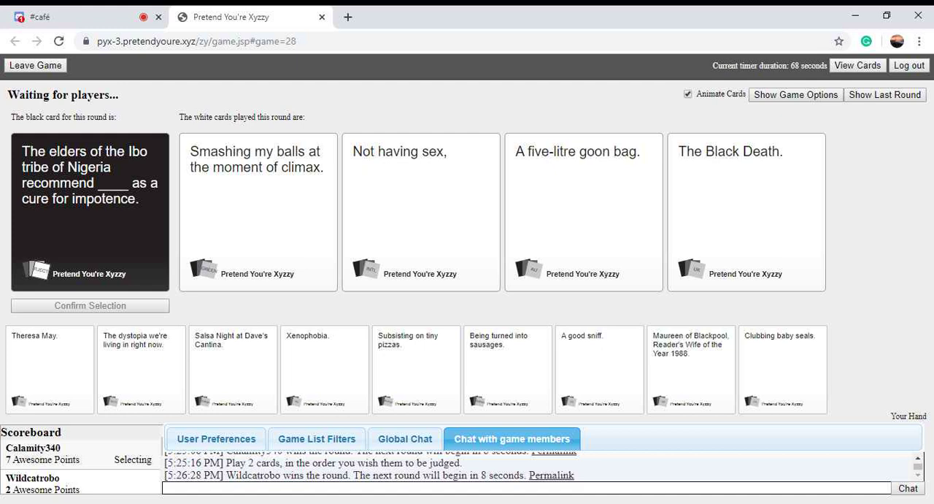
{"action": "left_click", "coordinate": [256, 212]}
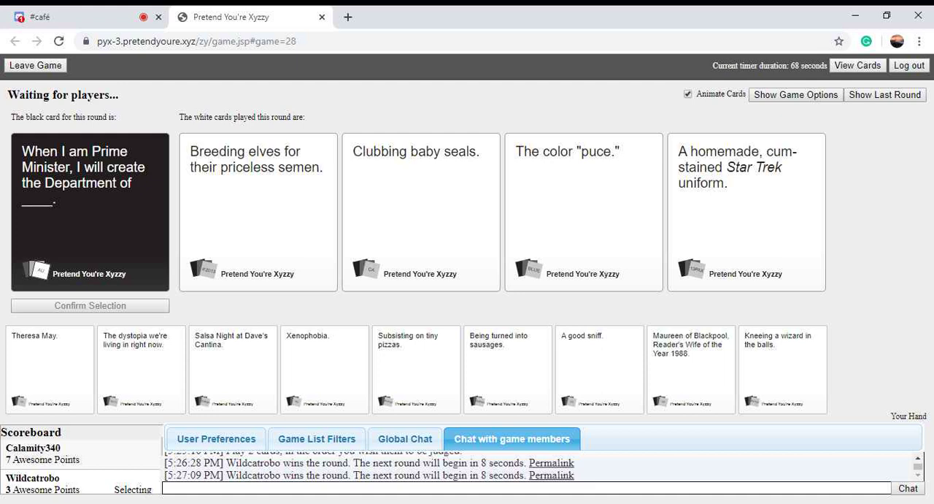
Step: View the hand during the 'When I am Prime Minister' round before switching to Discord
{"action": "left_click", "coordinate": [257, 212]}
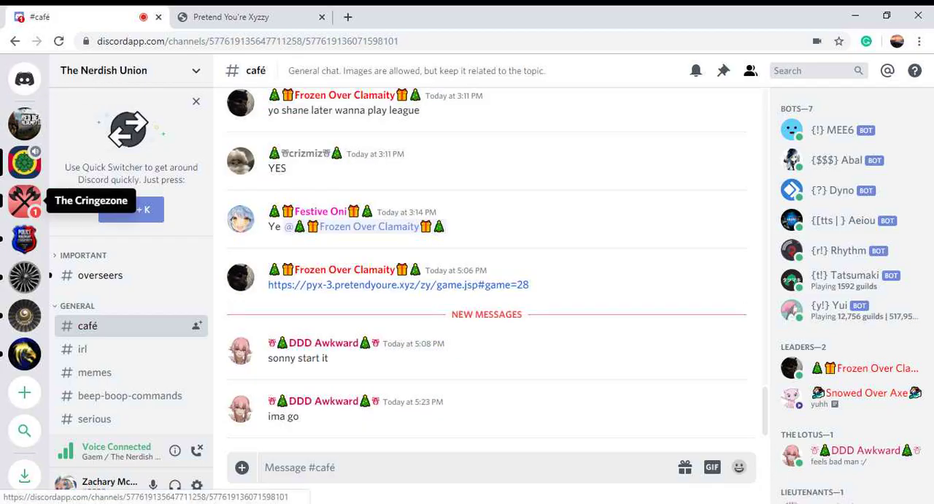
Step: Follow the go-live announcement in The Cringezone's #ooo-annoucements channel to WarAxe's Twitch stream
{"action": "left_click", "coordinate": [23, 202]}
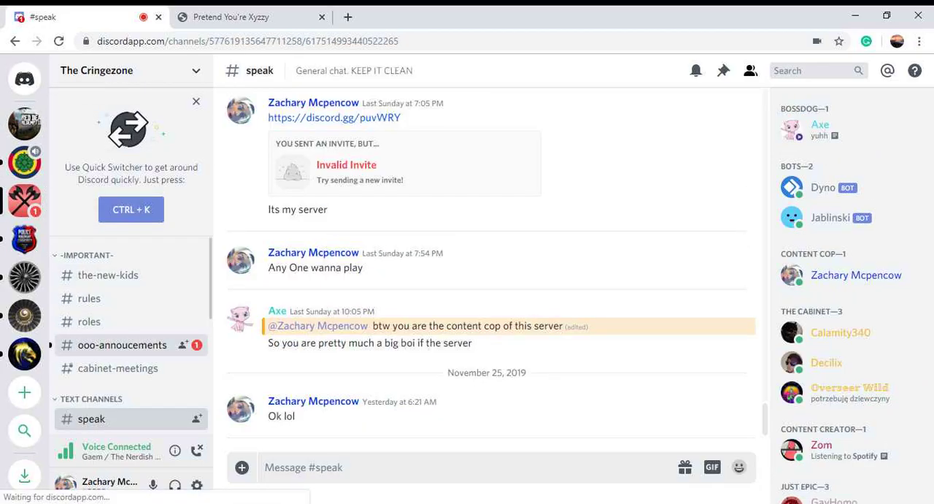
{"action": "left_click", "coordinate": [123, 345]}
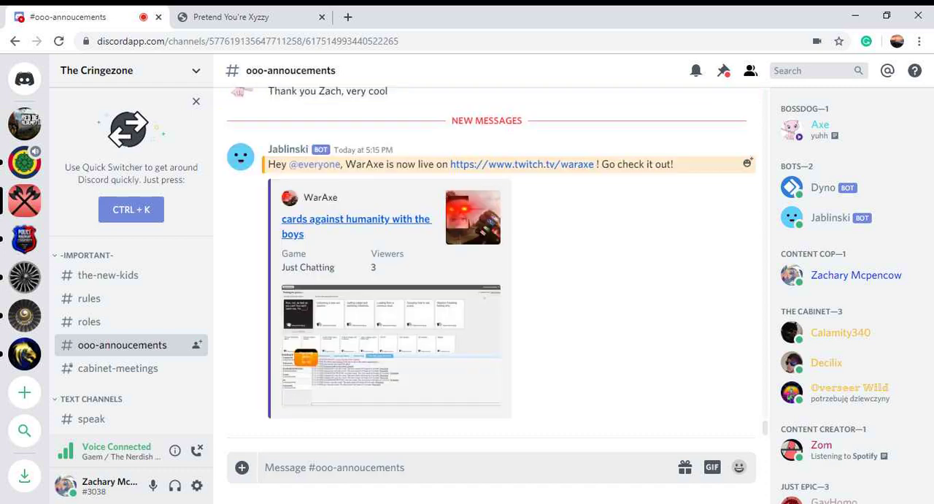
{"action": "left_click", "coordinate": [515, 164]}
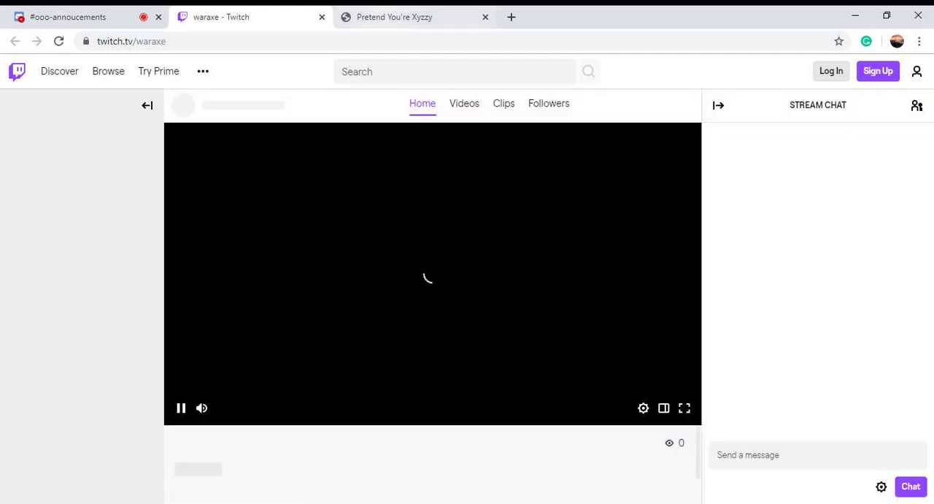
Step: Flip between the loading Twitch stream and the game, landing on the Netflix round awaiting judgement
{"action": "left_click", "coordinate": [400, 18]}
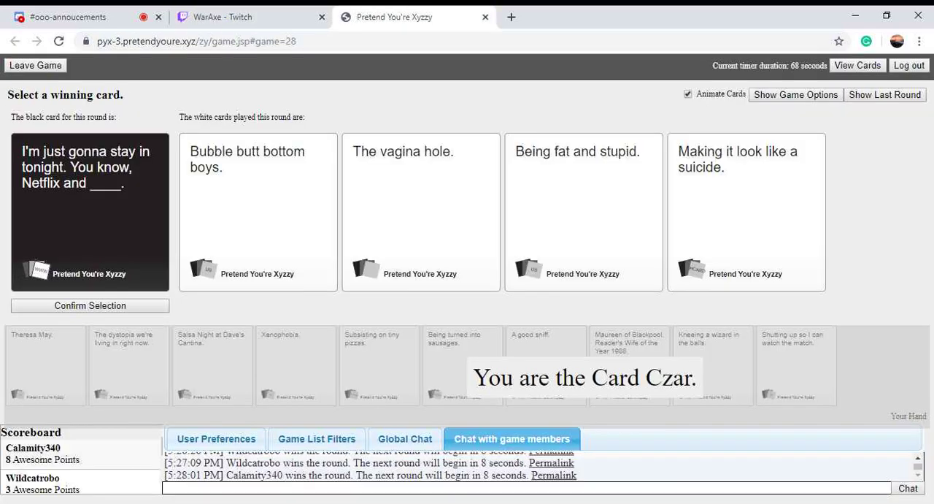
{"action": "left_click", "coordinate": [227, 17]}
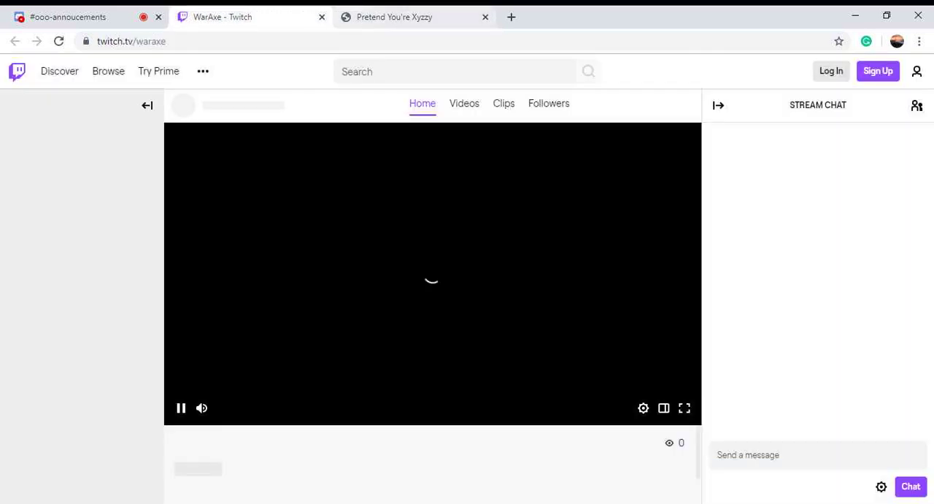
{"action": "left_click", "coordinate": [406, 17]}
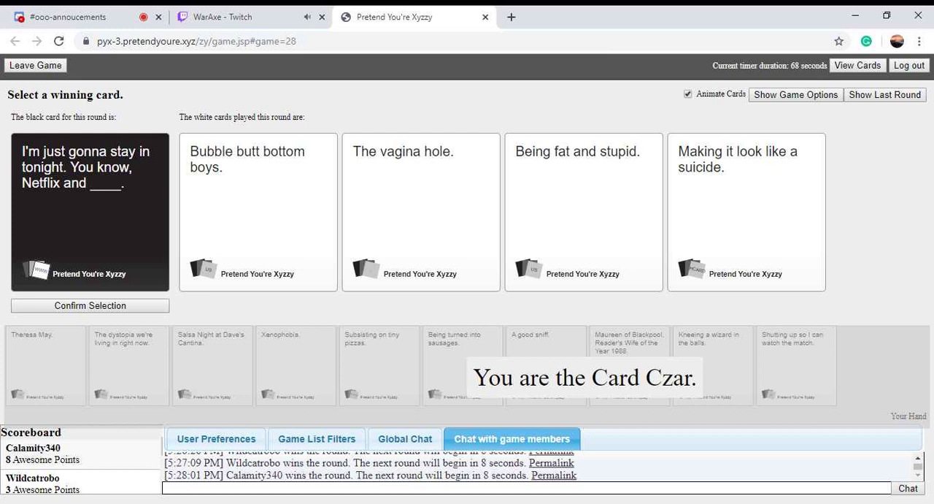
{"action": "left_click", "coordinate": [584, 212]}
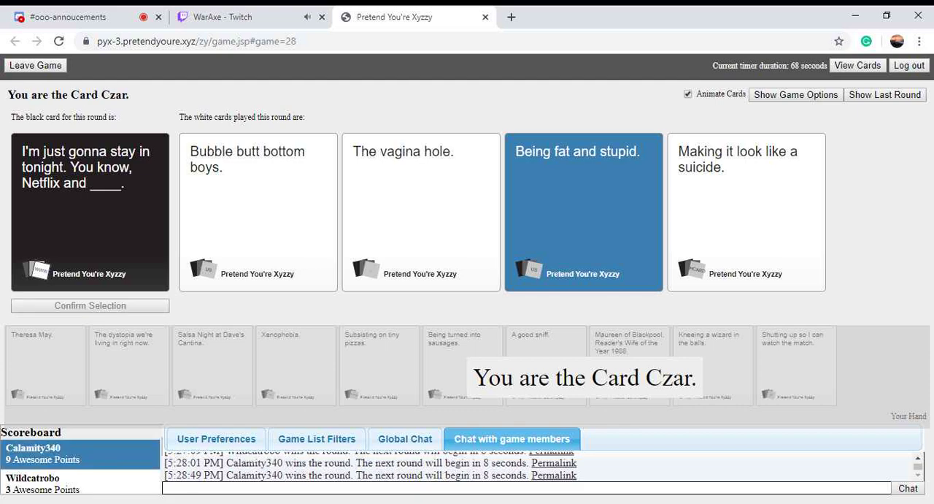
{"action": "mouse_move", "coordinate": [233, 16]}
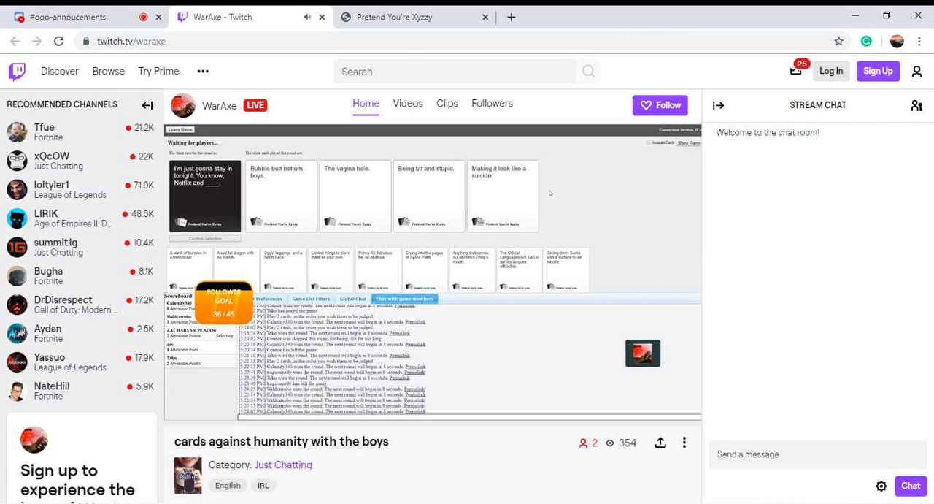
Step: Dismiss Twitch's chat login prompt and return to the game's new PAX plague round
{"action": "left_click", "coordinate": [430, 195]}
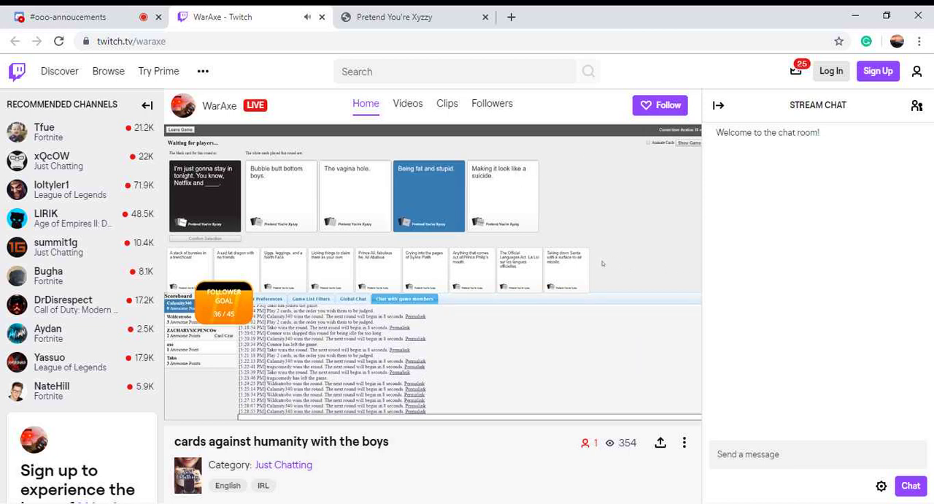
{"action": "left_click", "coordinate": [796, 454]}
{"action": "type", "text": "hi"}
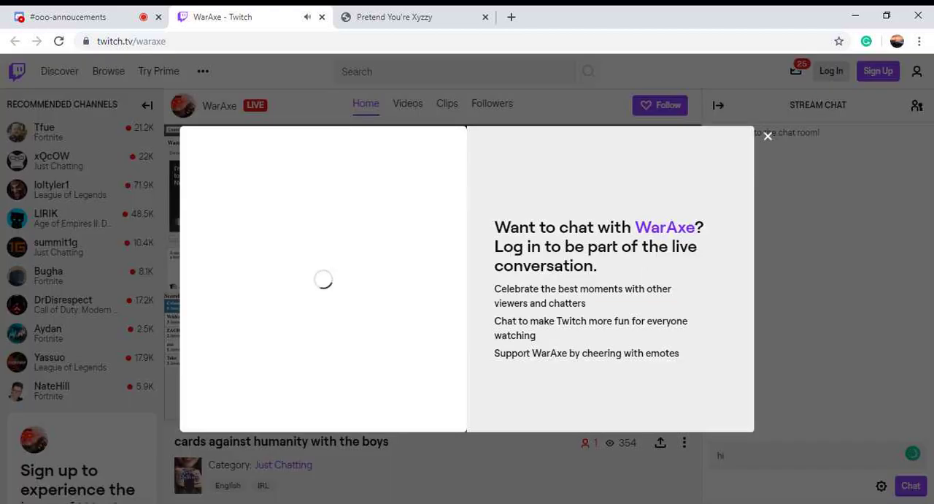
{"action": "left_click", "coordinate": [768, 138]}
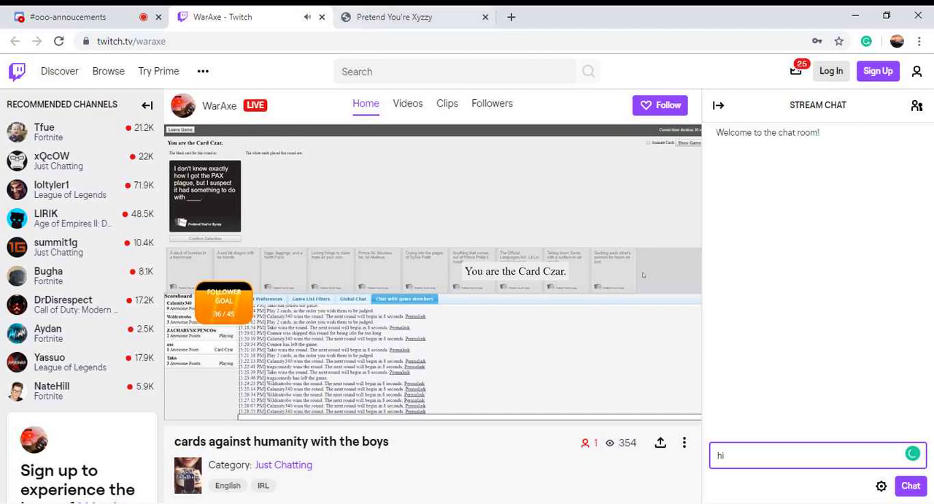
{"action": "left_click", "coordinate": [413, 18]}
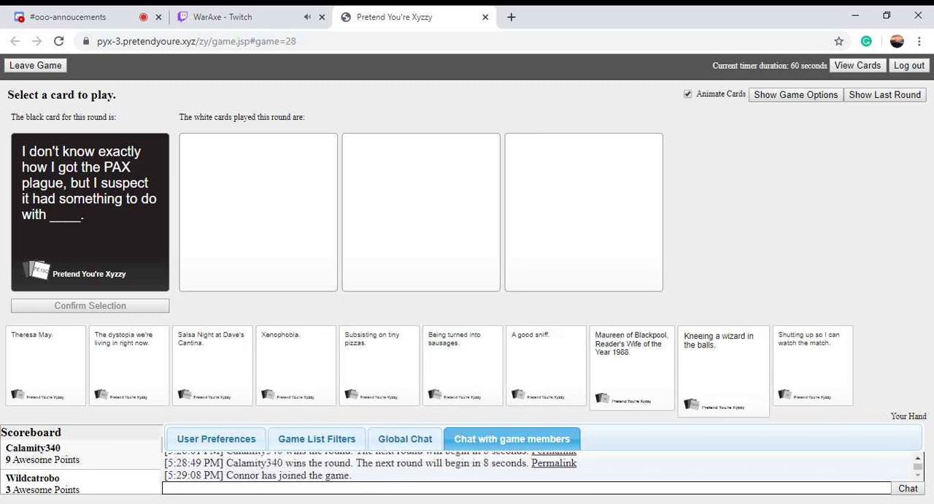
{"action": "left_click", "coordinate": [461, 365]}
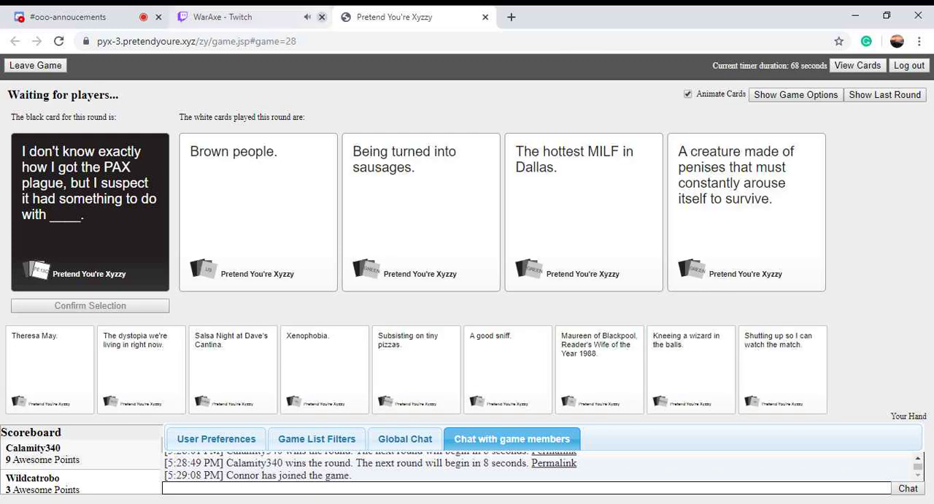
{"action": "left_click", "coordinate": [314, 18]}
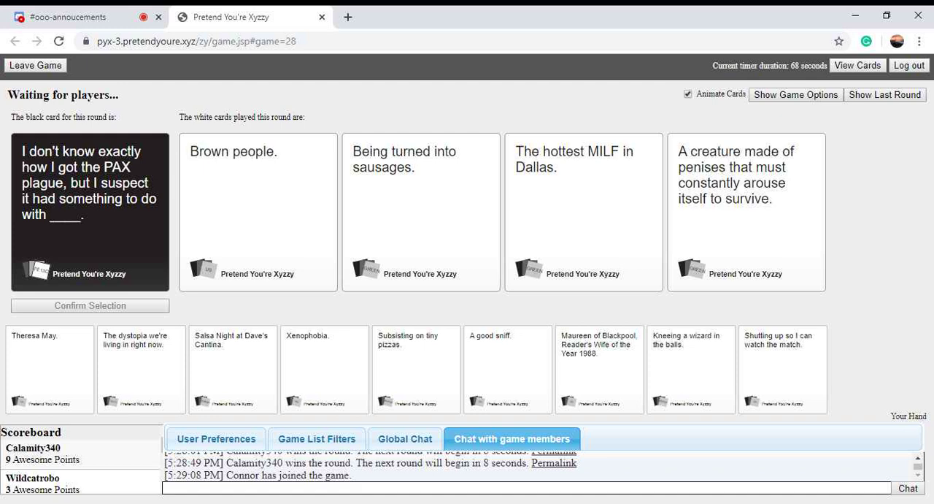
{"action": "left_click", "coordinate": [747, 212]}
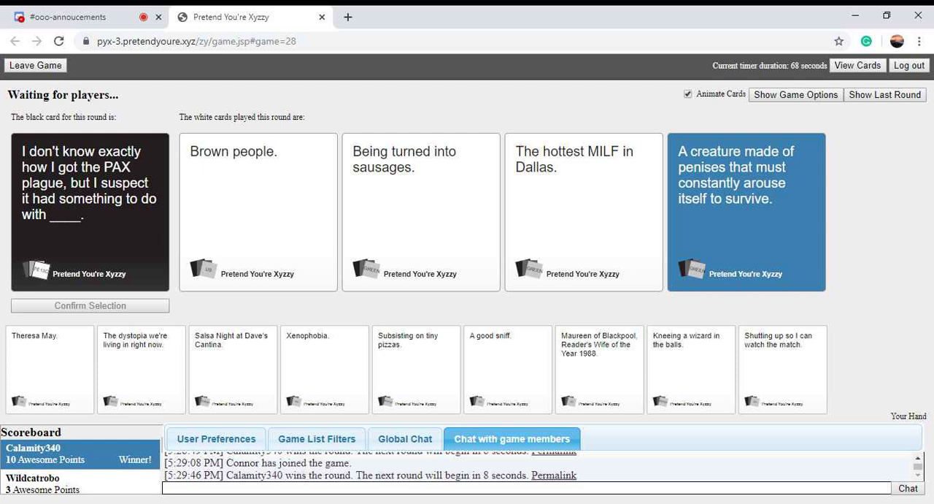
{"action": "left_click", "coordinate": [795, 94]}
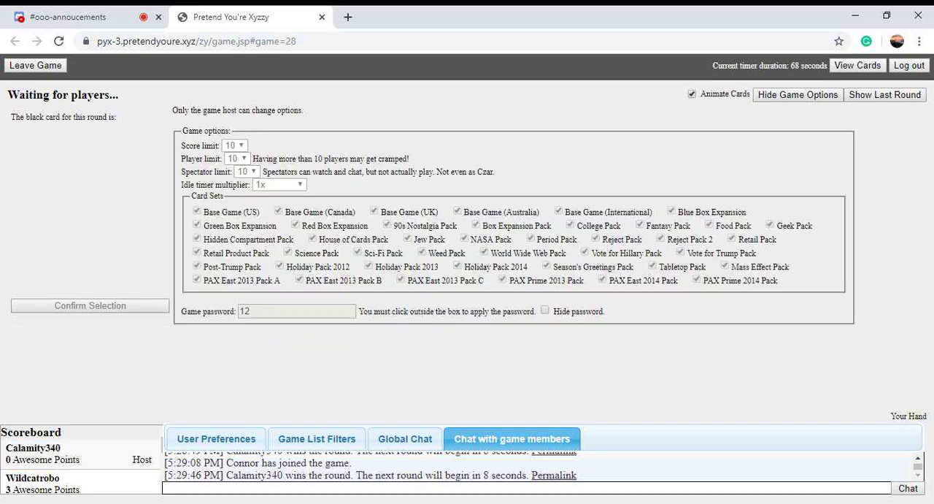